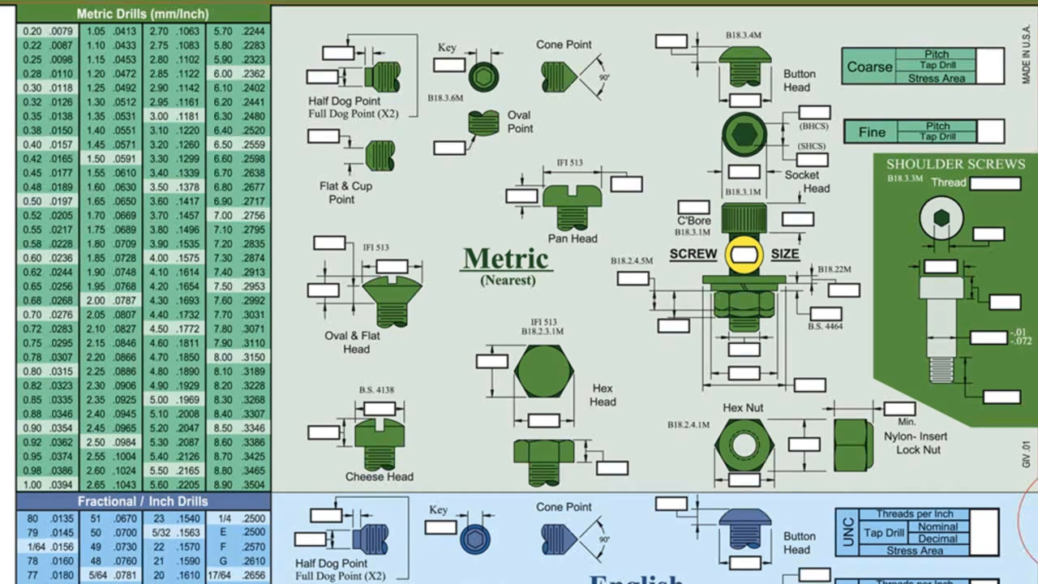
scroll(down, 3)
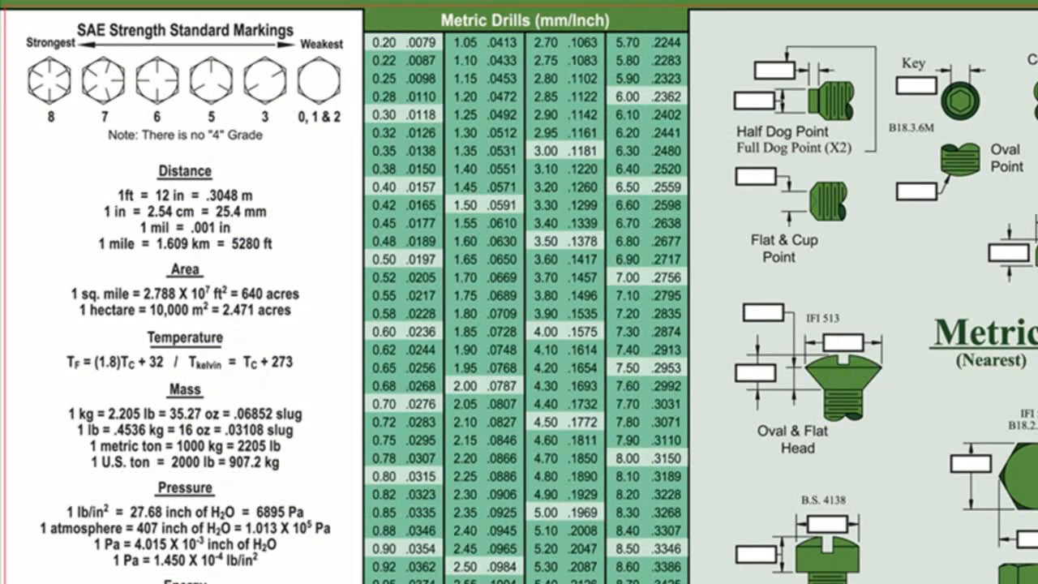
scroll(down, 3)
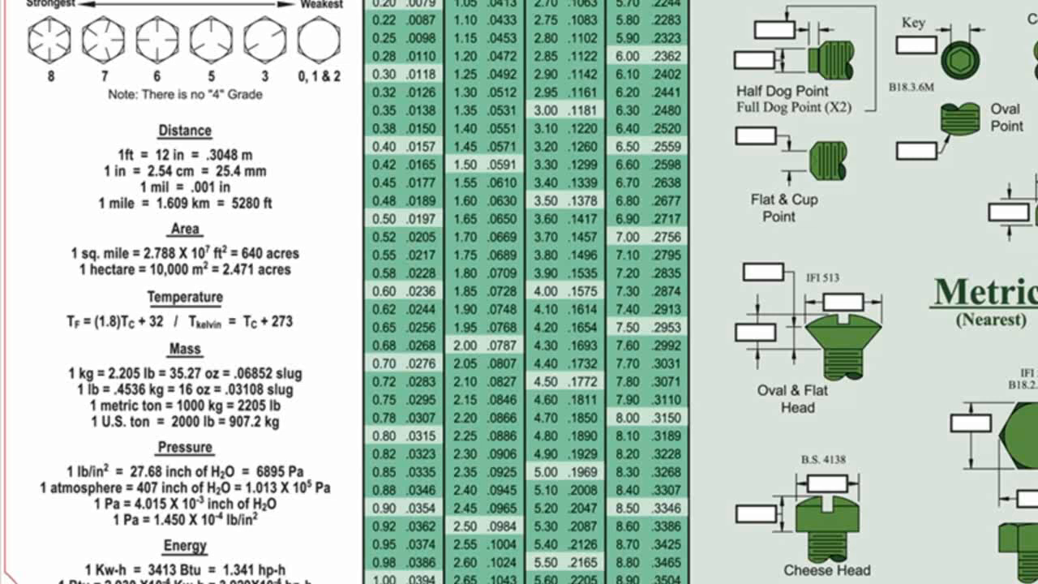
scroll(down, 3)
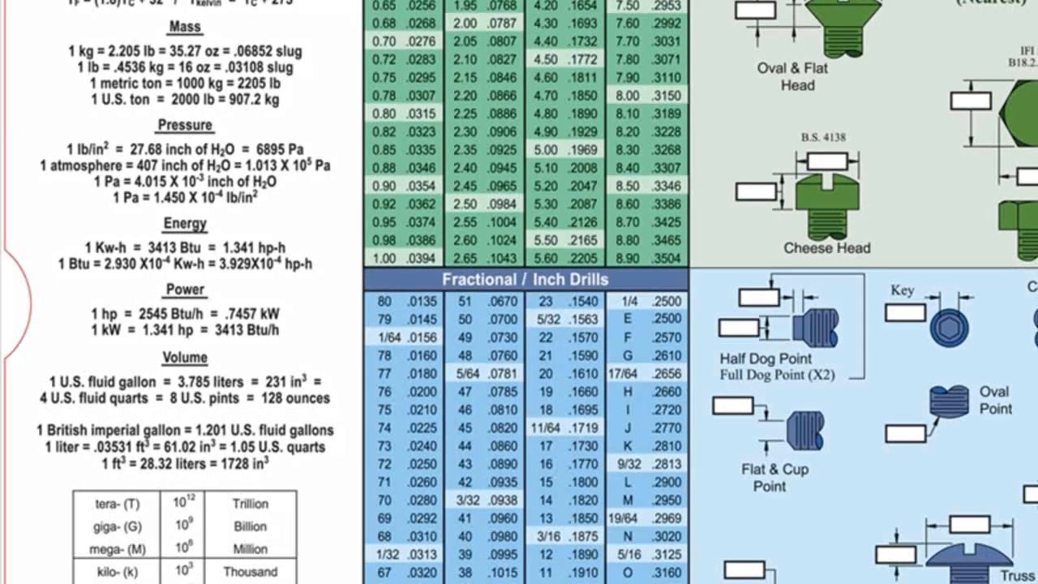
scroll(down, 3)
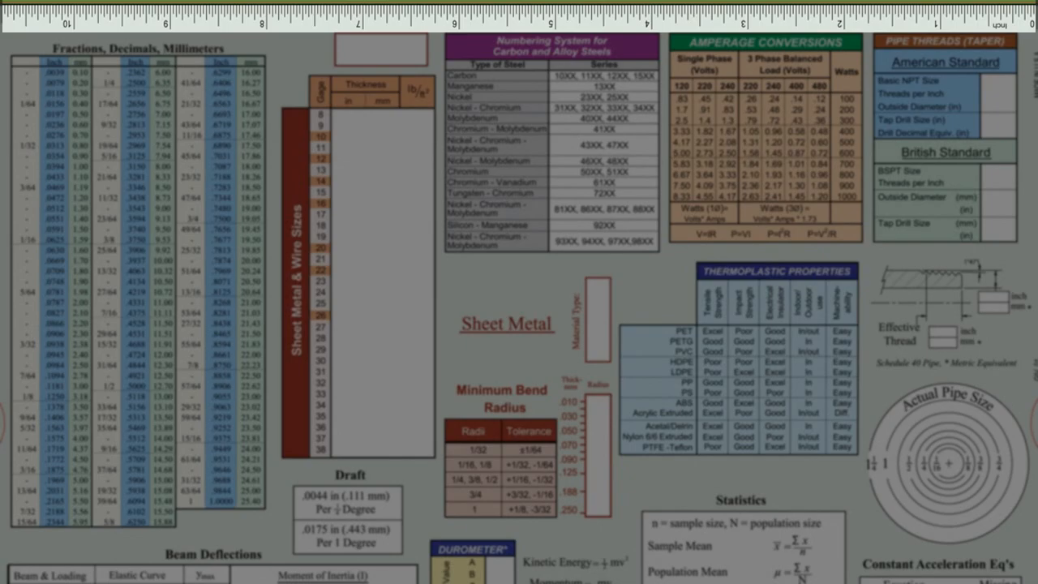
scroll(down, 3)
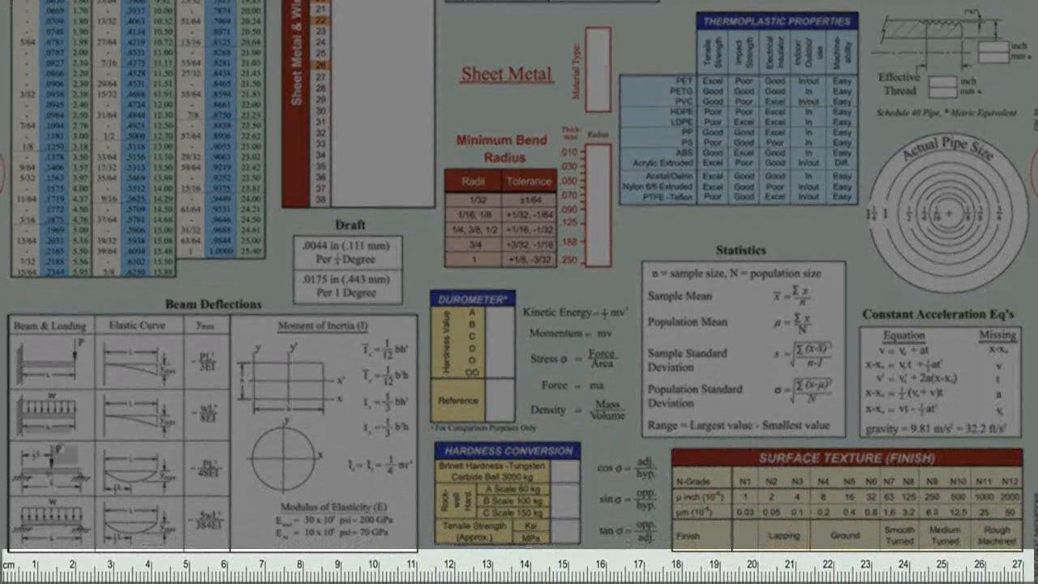